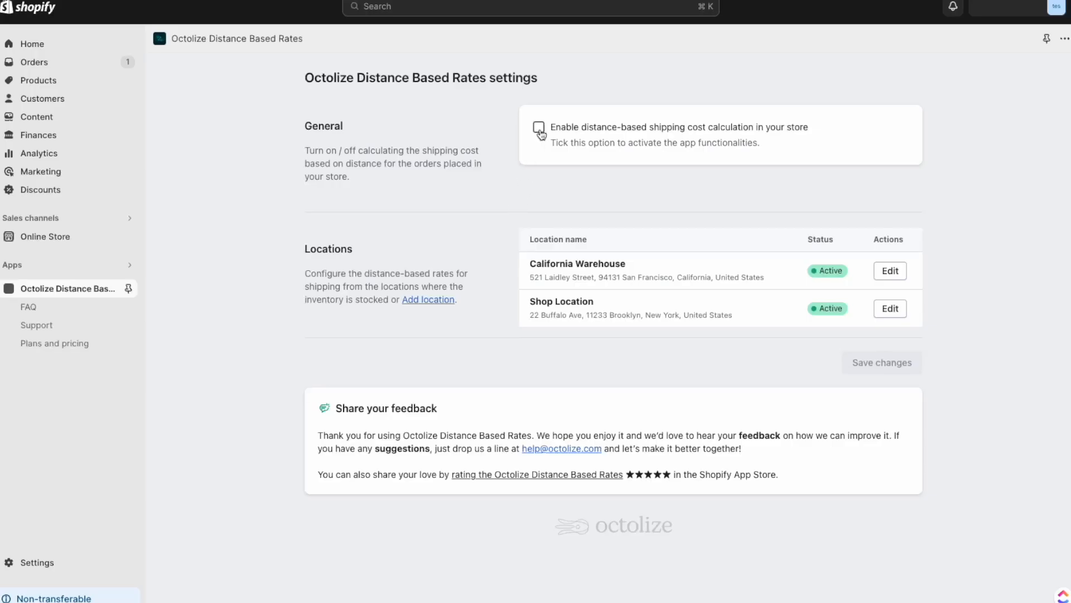
- Enable distance-based shipping cost calculation for the store and save the setting
left_click(540, 127)
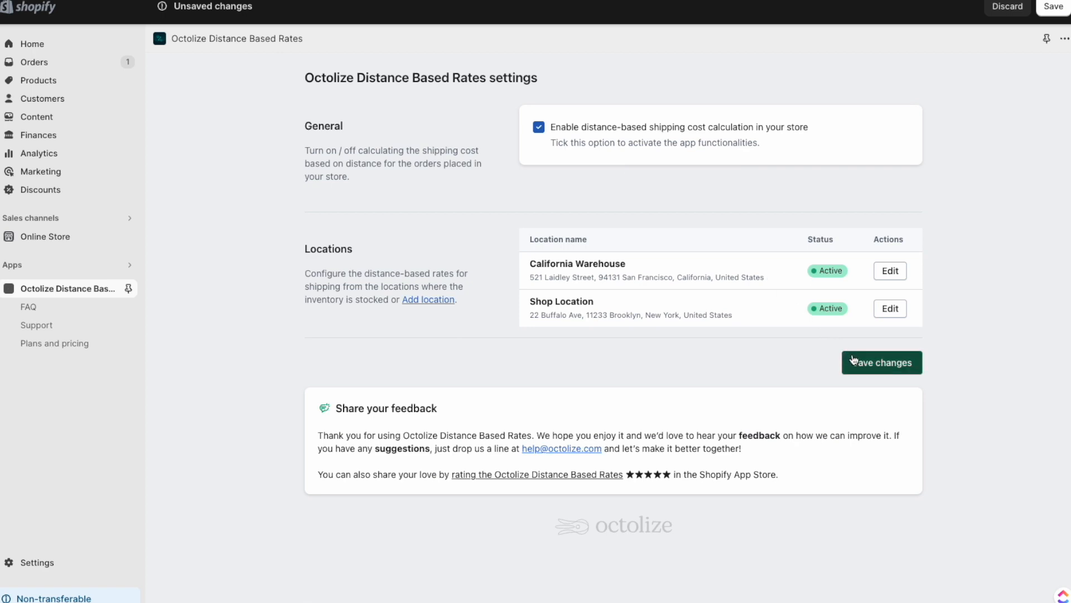
left_click(881, 361)
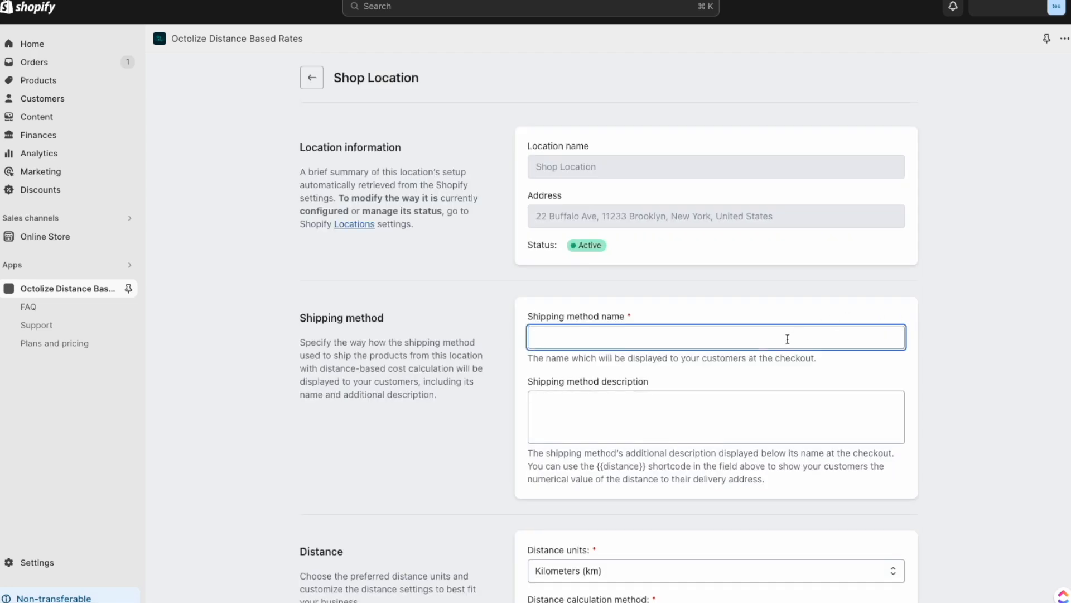
- Name the Shop Location method 'Delivery' with description 'Description' and switch units to miles
type("Deliv")
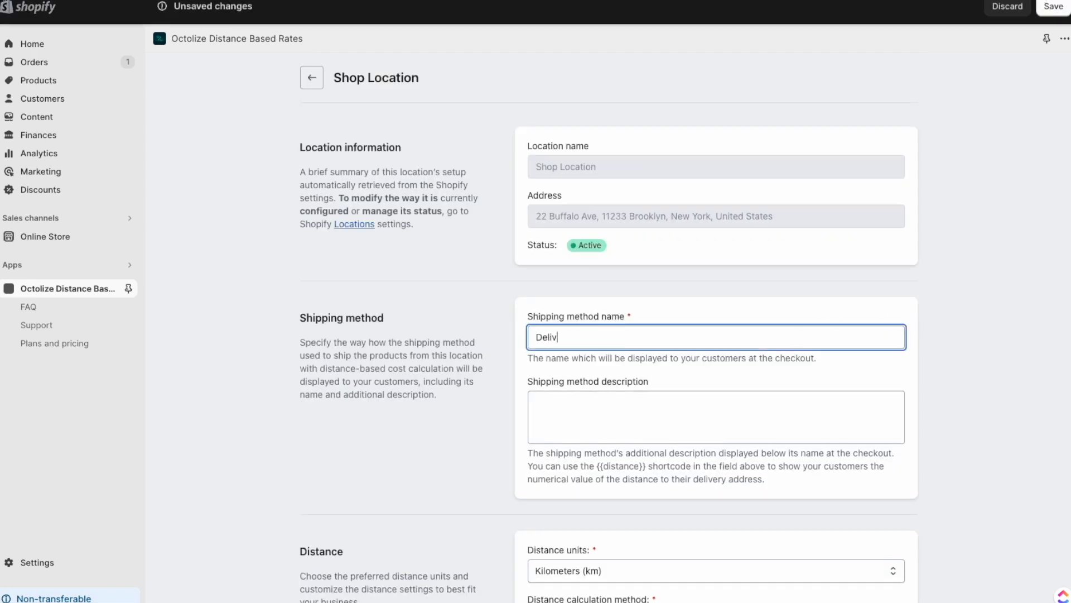
left_click(717, 416)
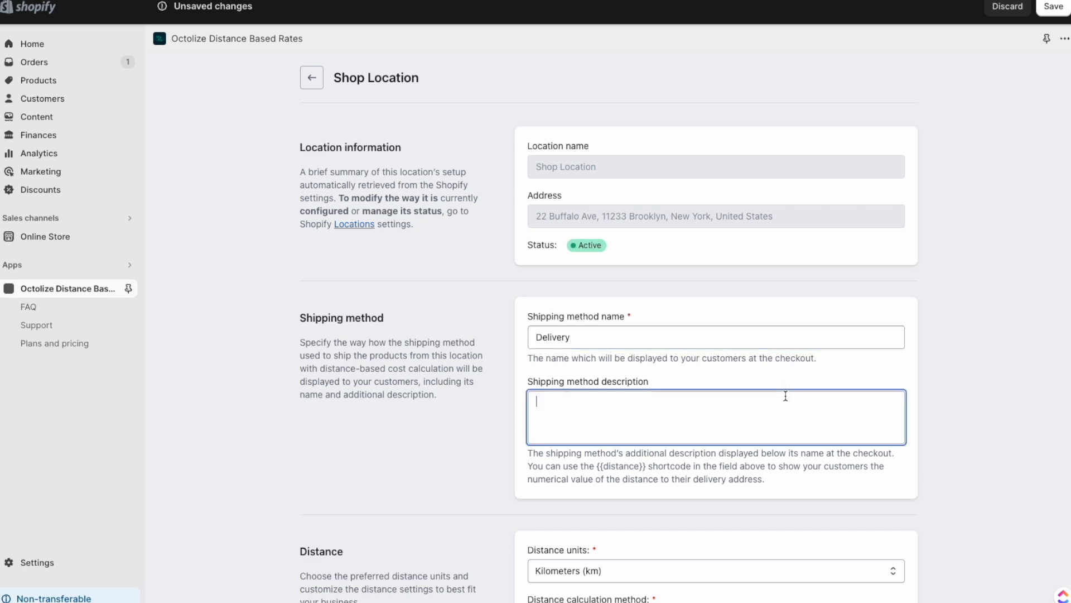
type("Description")
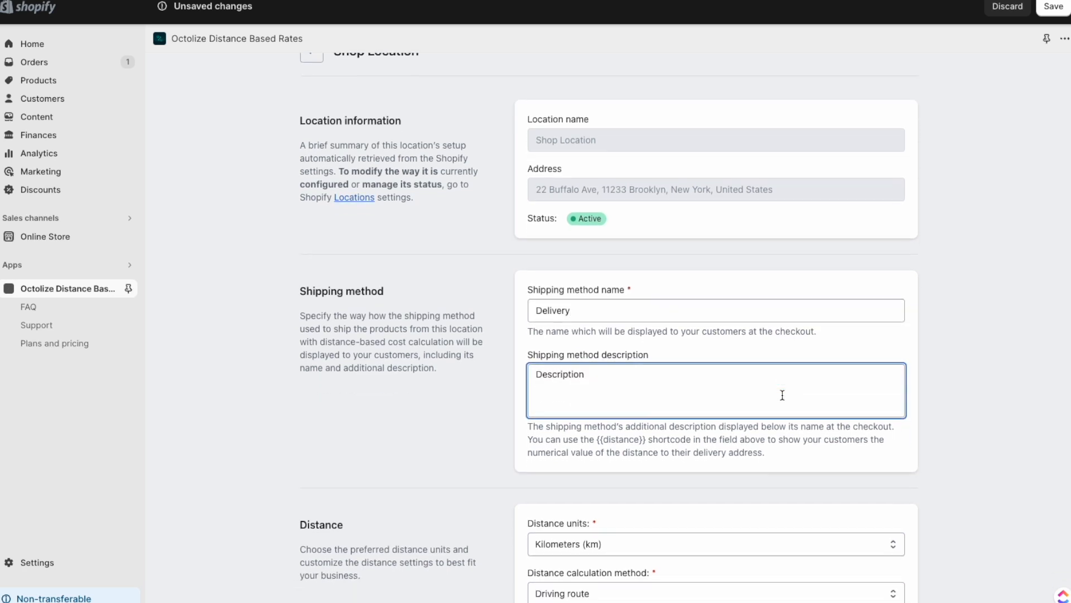
left_click(716, 543)
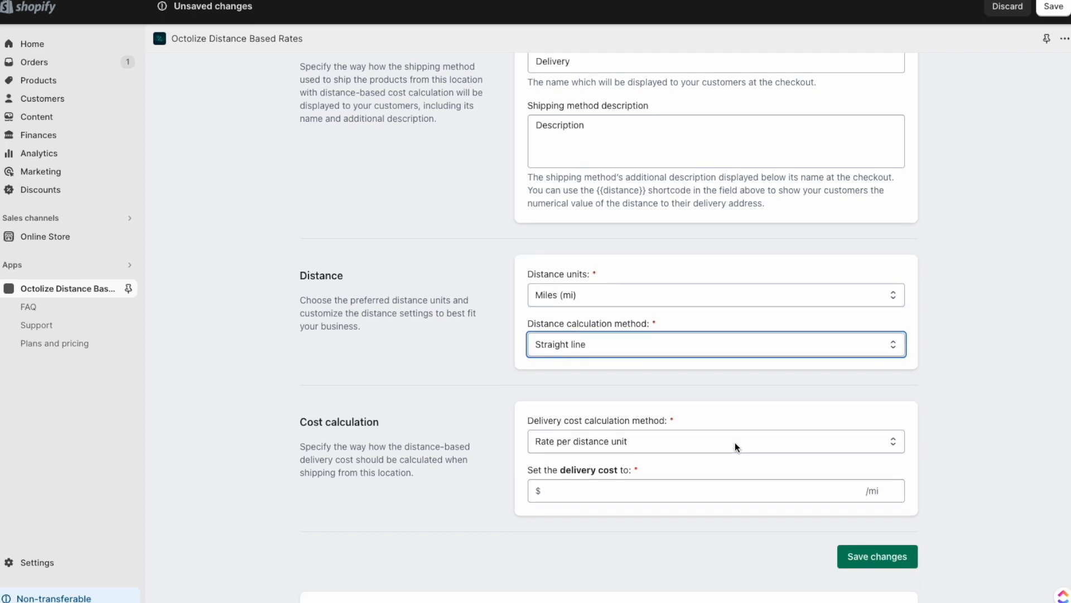
- Set a $2 base delivery cost plus $0.05 per mile and save the Shop Location settings
scroll("down", 3)
type("2")
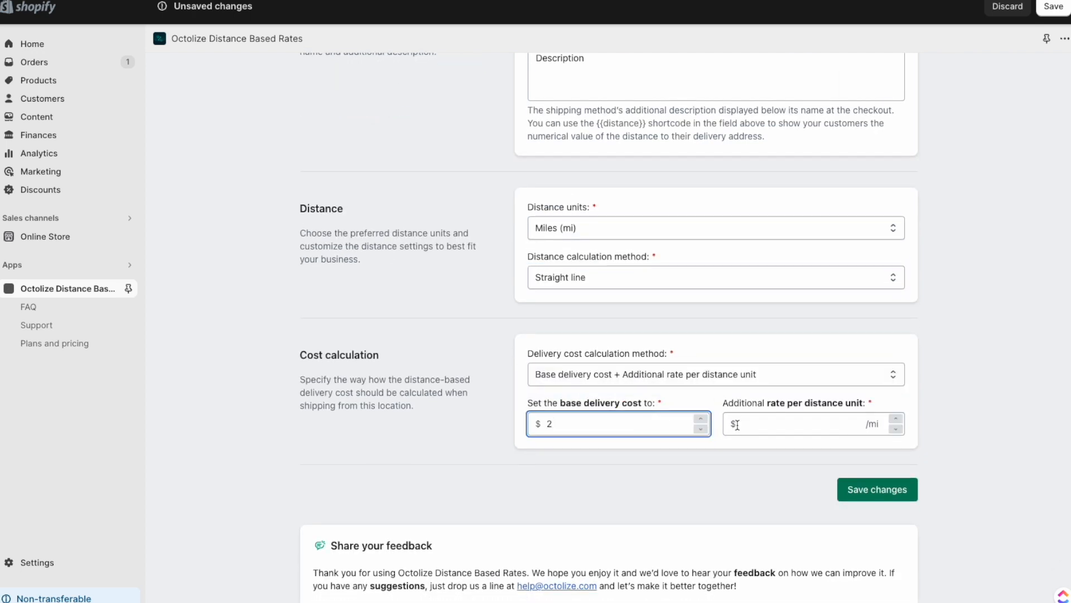
type("0.05")
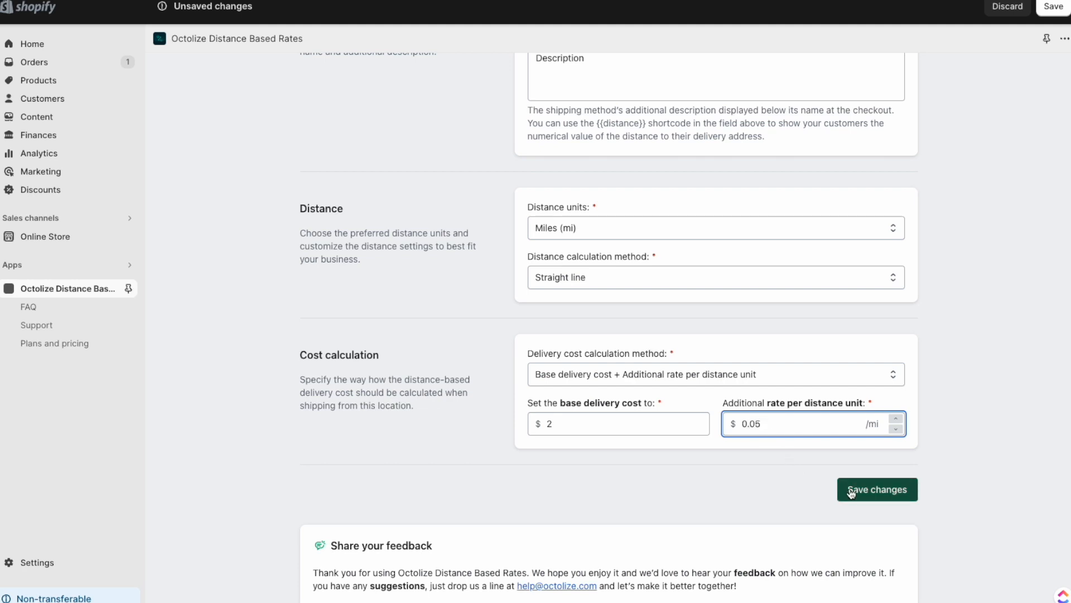
left_click(877, 489)
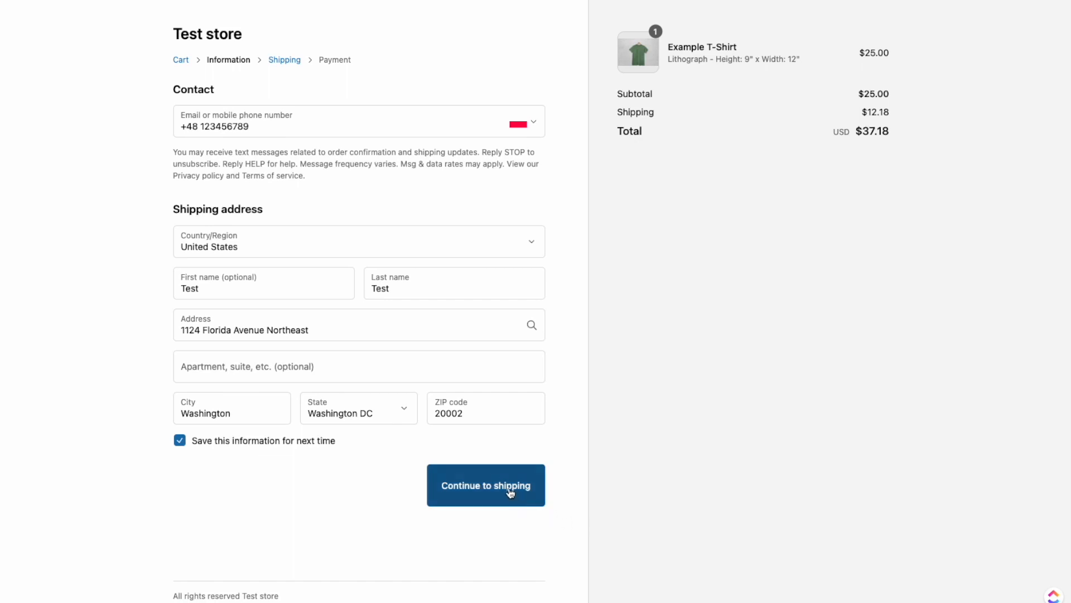
- Continue to the shipping step showing Delivery at $12.18 for the Washington DC address
left_click(486, 485)
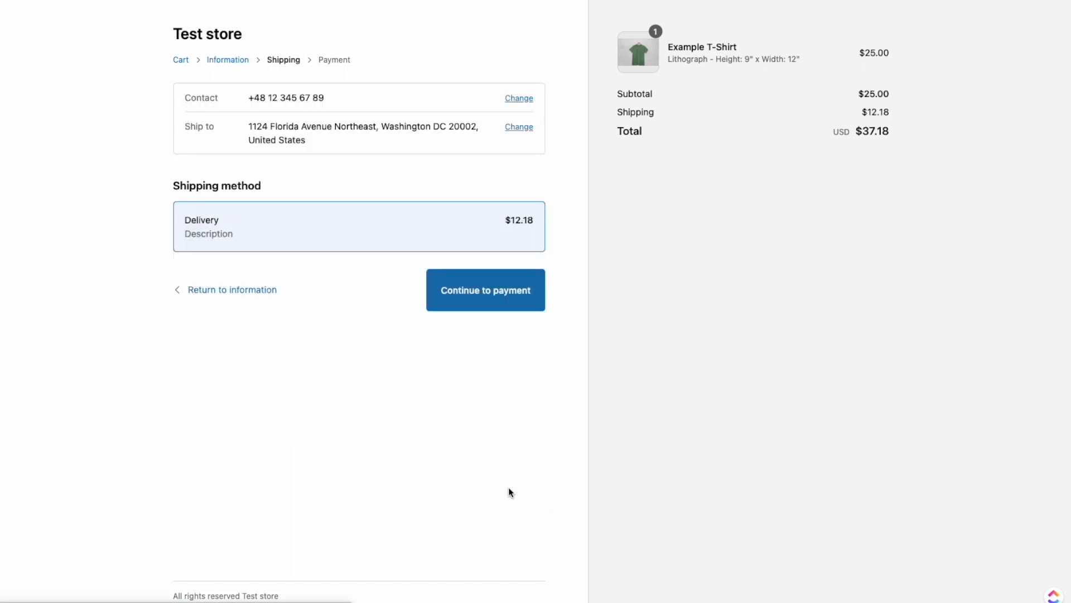